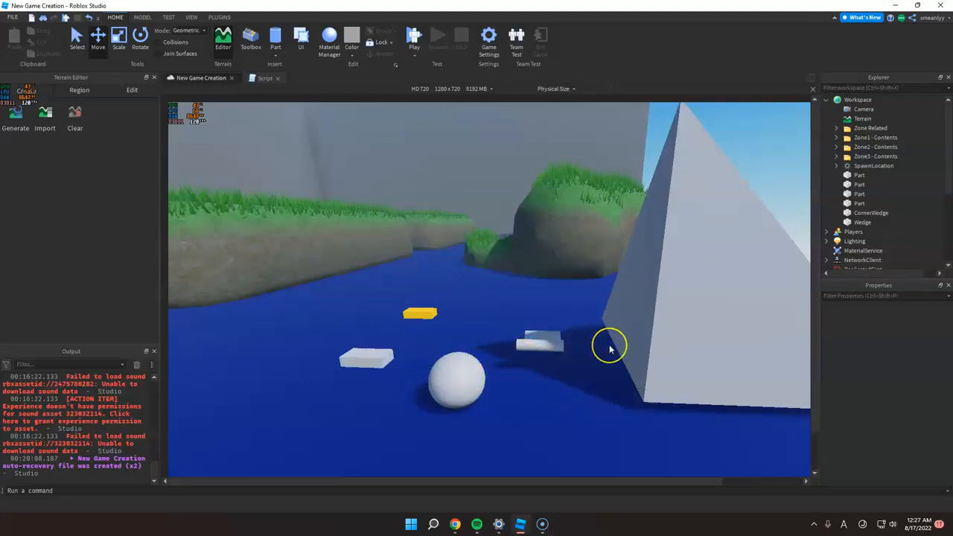
# Select the white ball (sphere Part) in the scene to receive an effect.
pyautogui.click(637, 365)
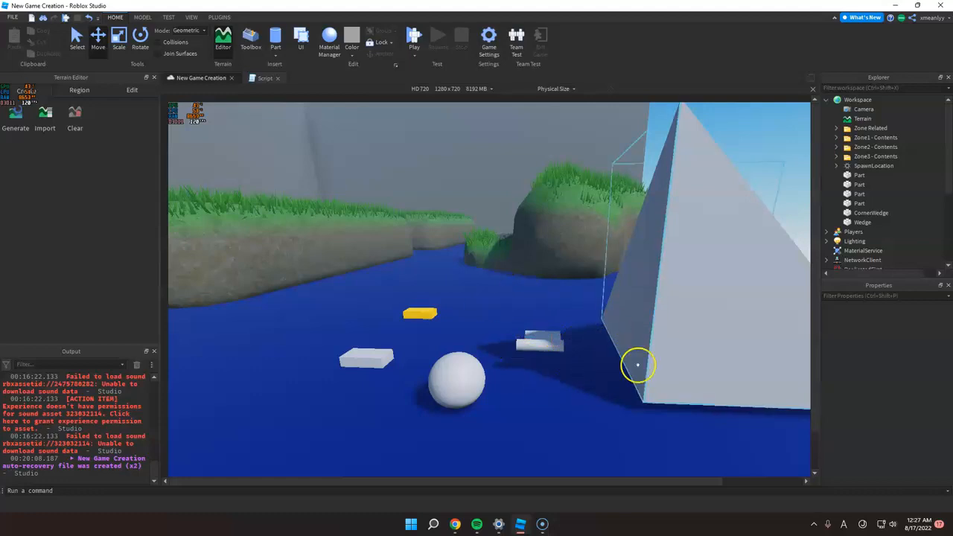
pyautogui.moveTo(637, 365); pyautogui.dragTo(557, 303)
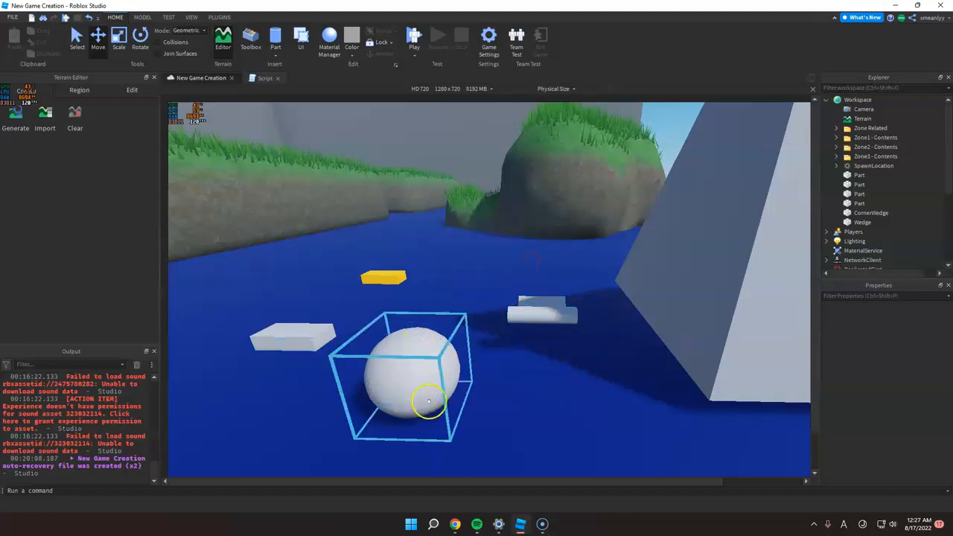
pyautogui.click(512, 390)
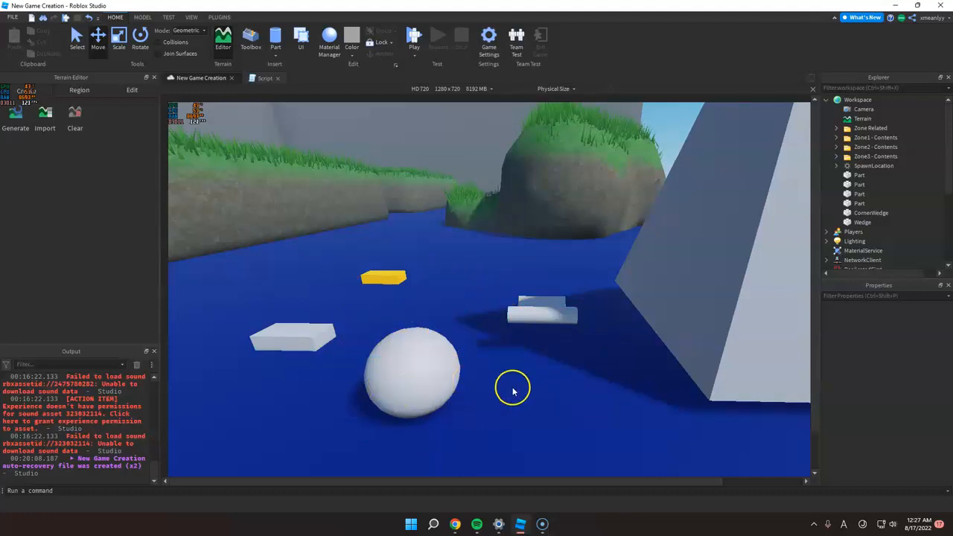
pyautogui.click(410, 372)
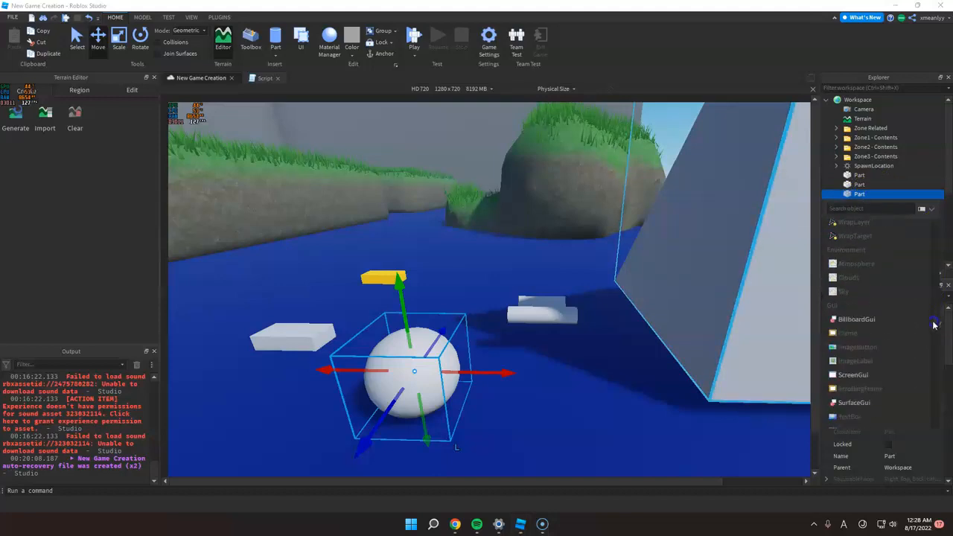
# Insert a Smoke effect as the sphere's child, then begin inserting into the slab Part.
pyautogui.scroll(-3)
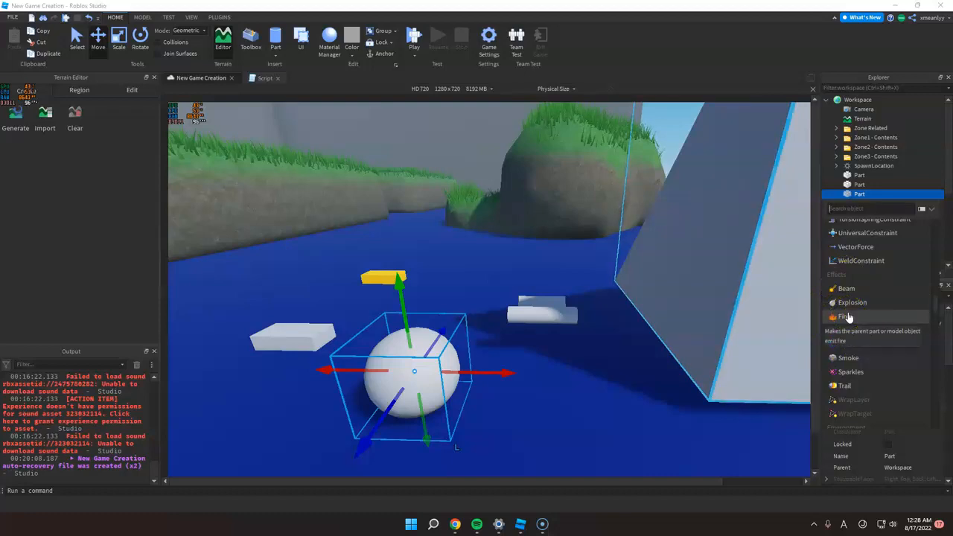
pyautogui.click(841, 315)
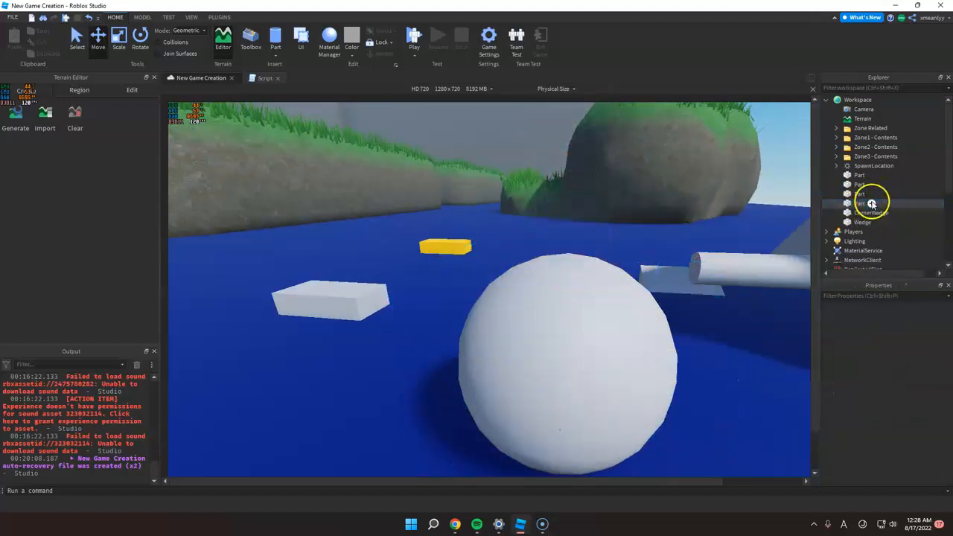
pyautogui.click(859, 194)
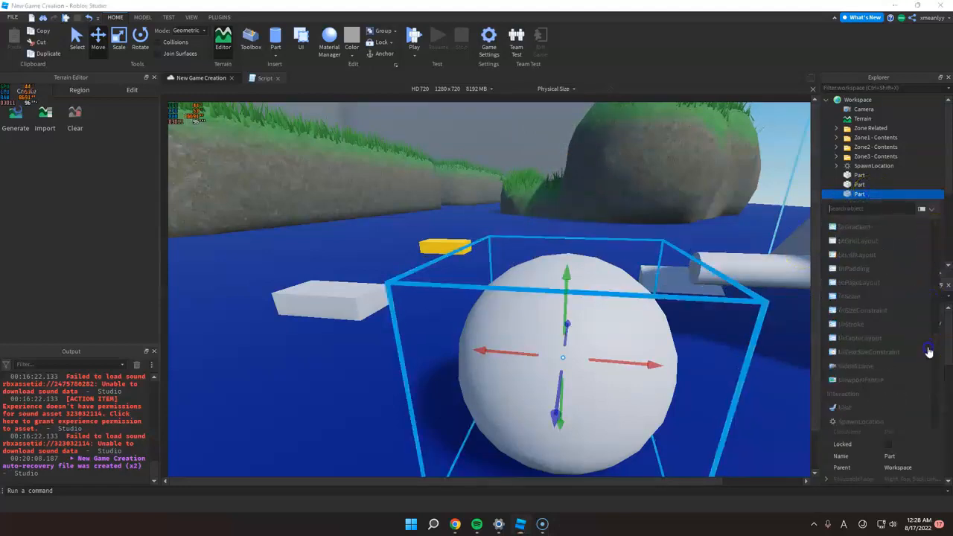
pyautogui.scroll(-3)
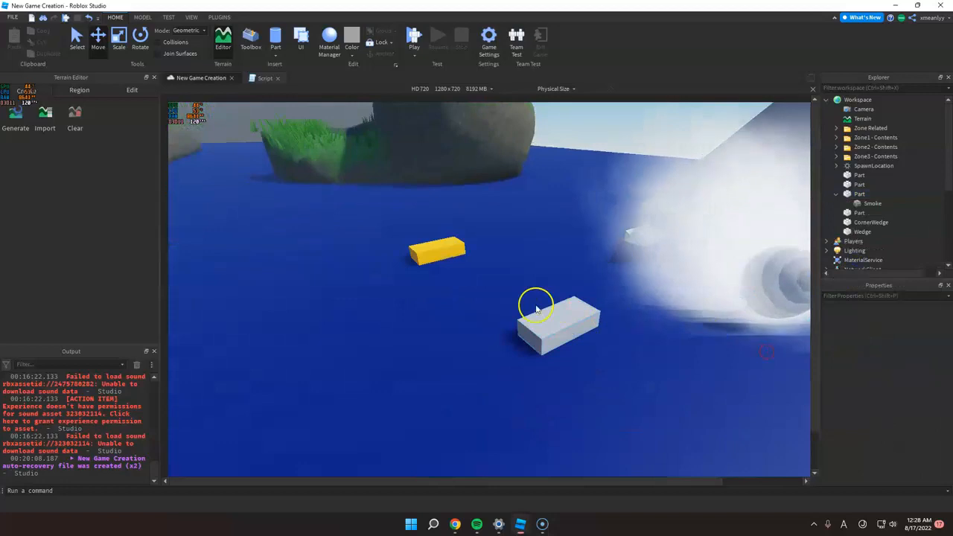
pyautogui.click(558, 320)
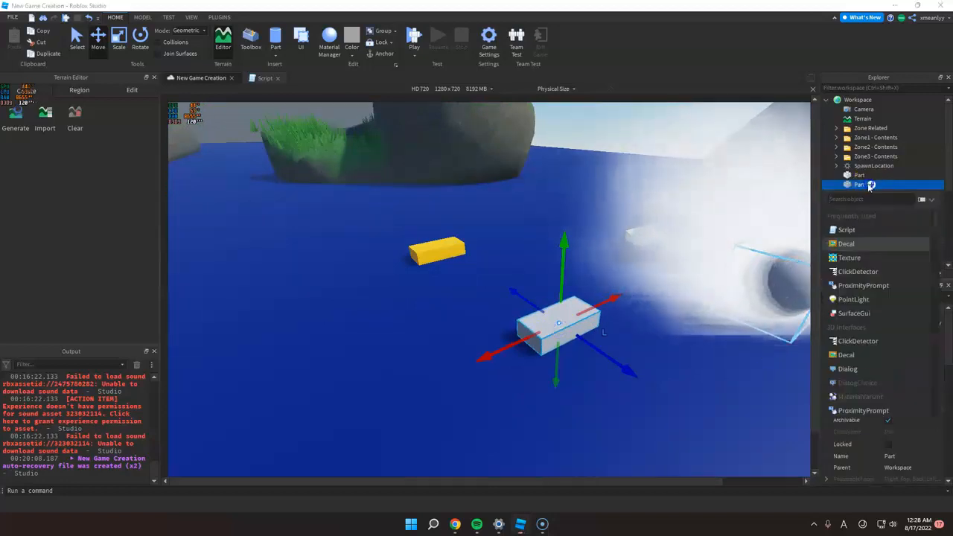